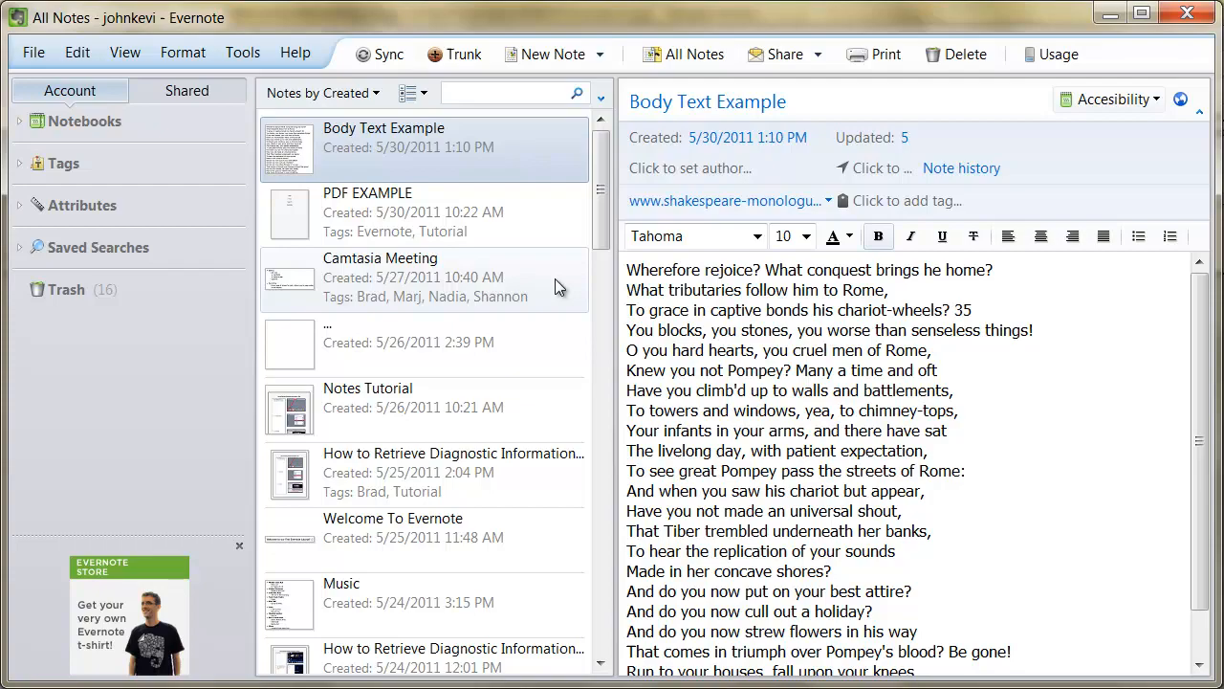
- Search the note text for 'Wherefore rejoice', then clear the search to list every note
{"action": "type", "text": "Wherefore rej"}
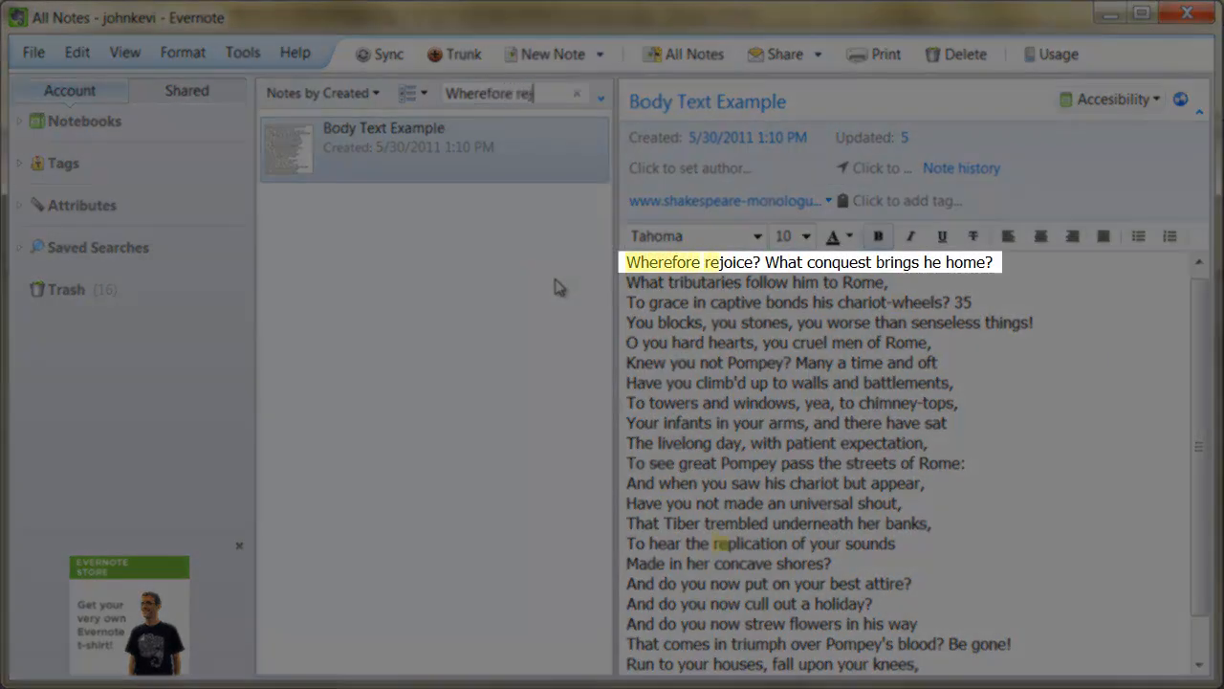
{"action": "type", "text": "oice"}
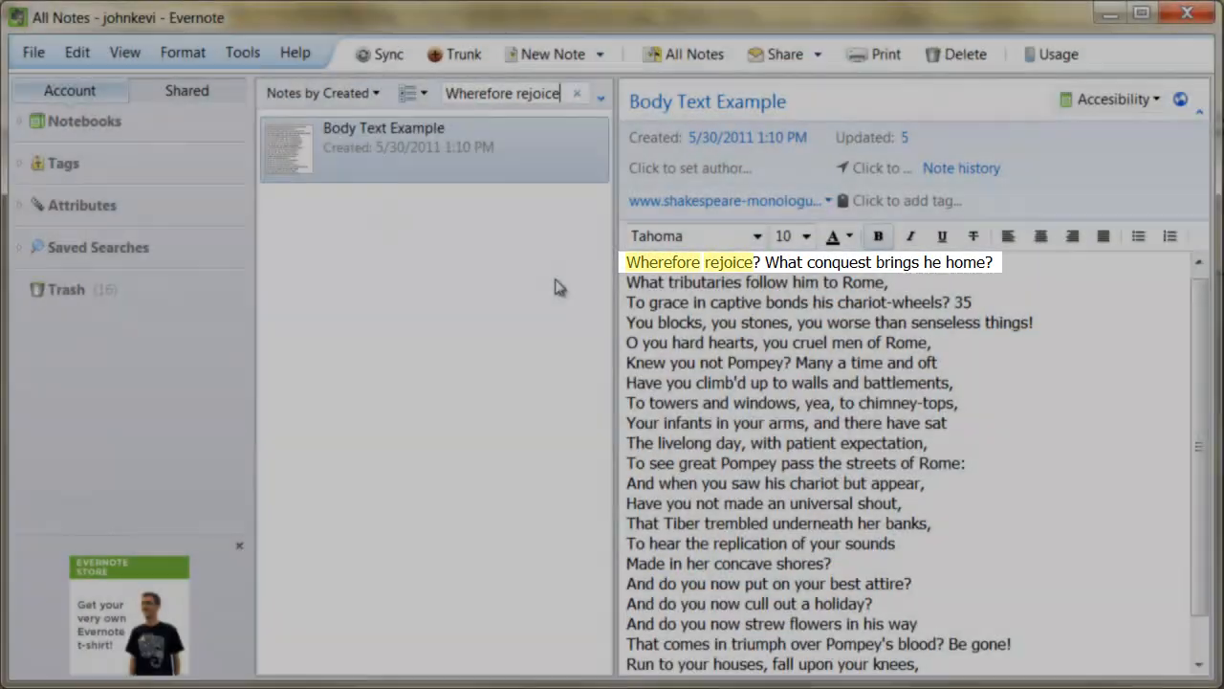
{"action": "left_click", "coordinate": [578, 92]}
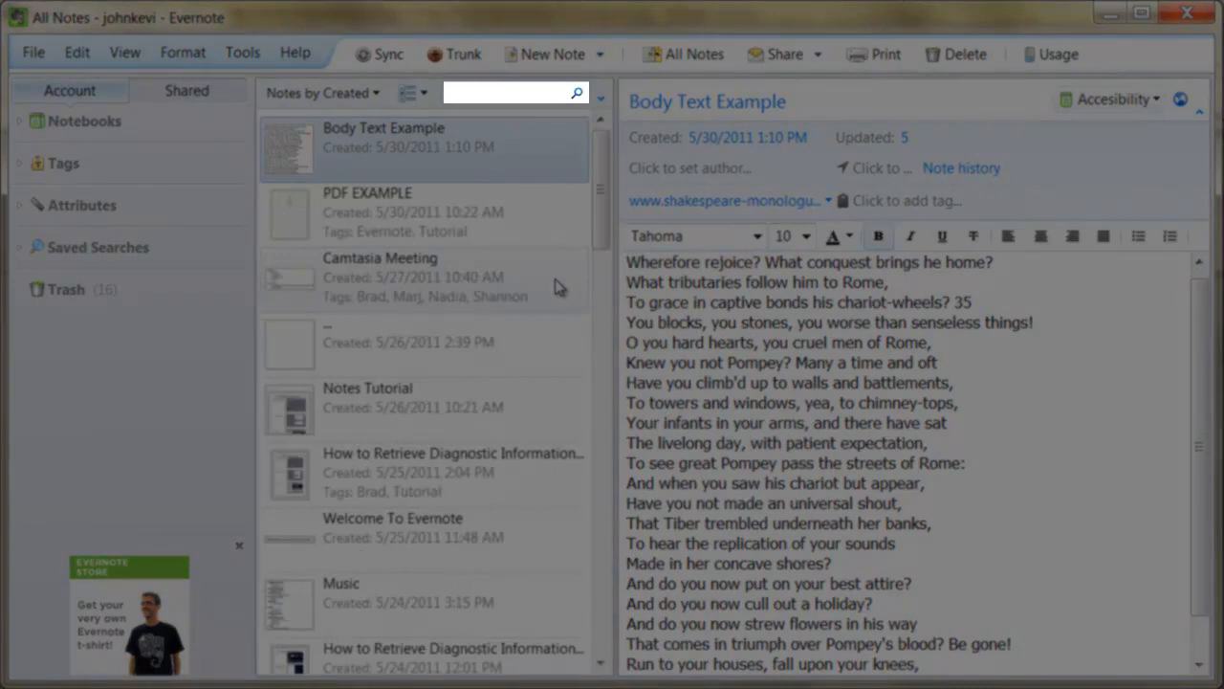
- Search by 'tags:' and then by notebooks, bring up the Search RECORDED note, and clear the search
{"action": "type", "text": "tags:"}
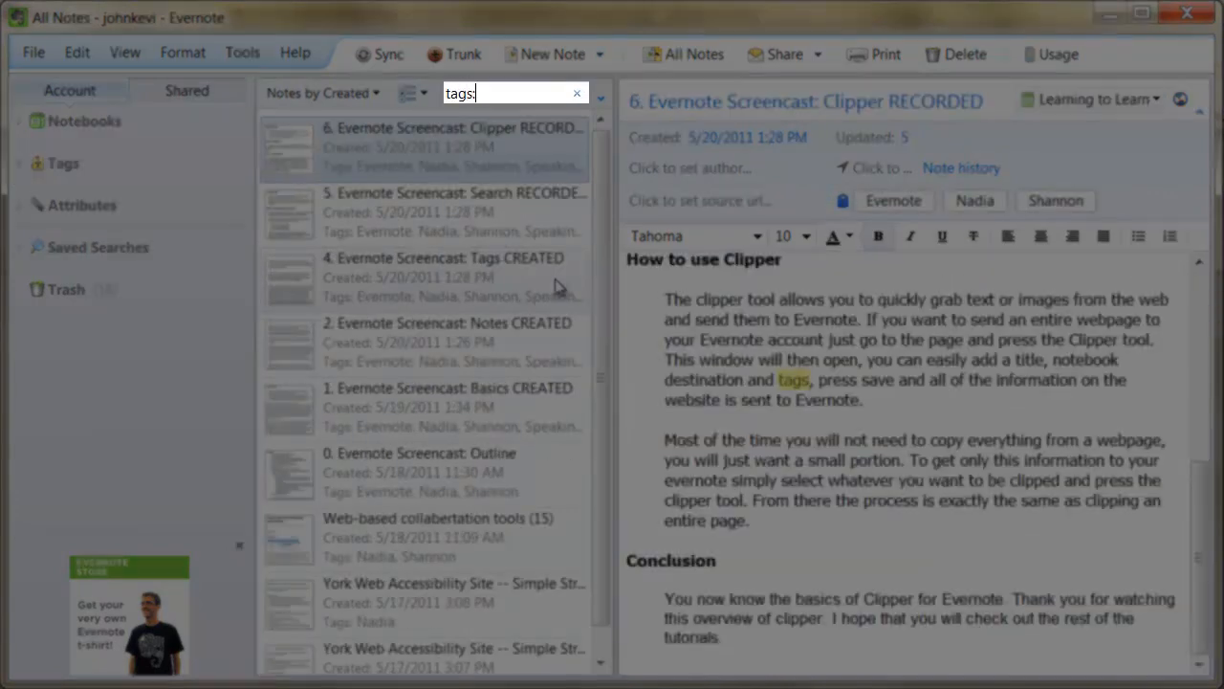
{"action": "left_click", "coordinate": [578, 92]}
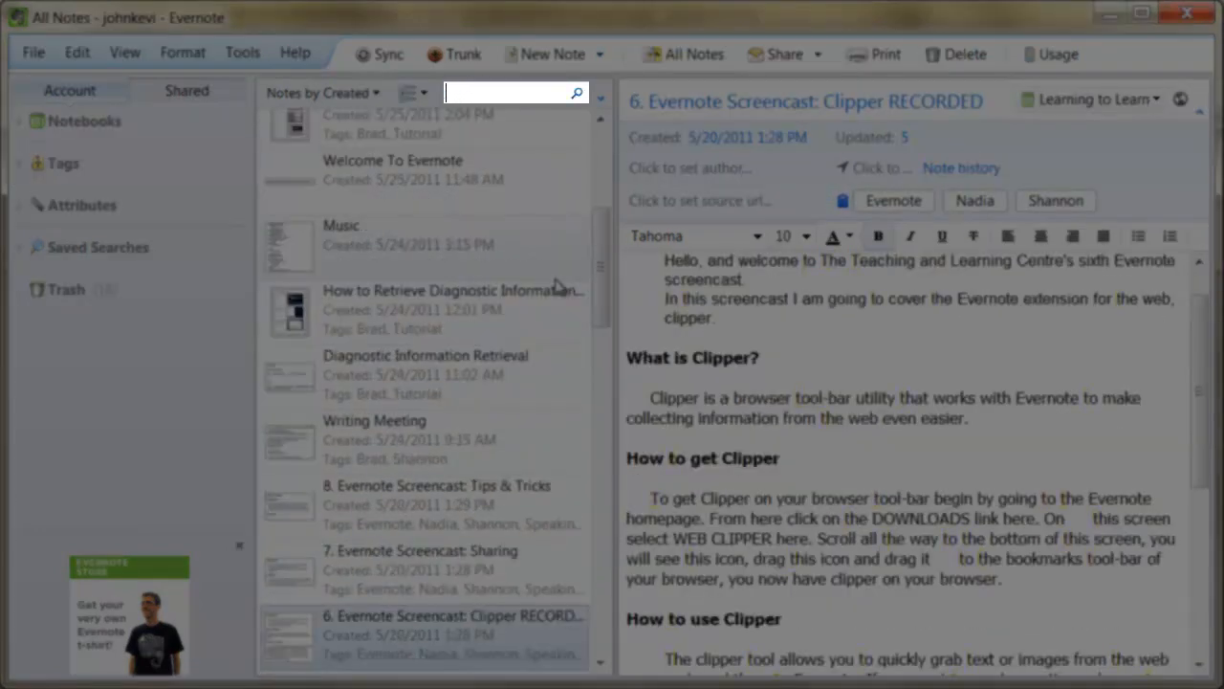
{"action": "type", "text": "Notebooks:"}
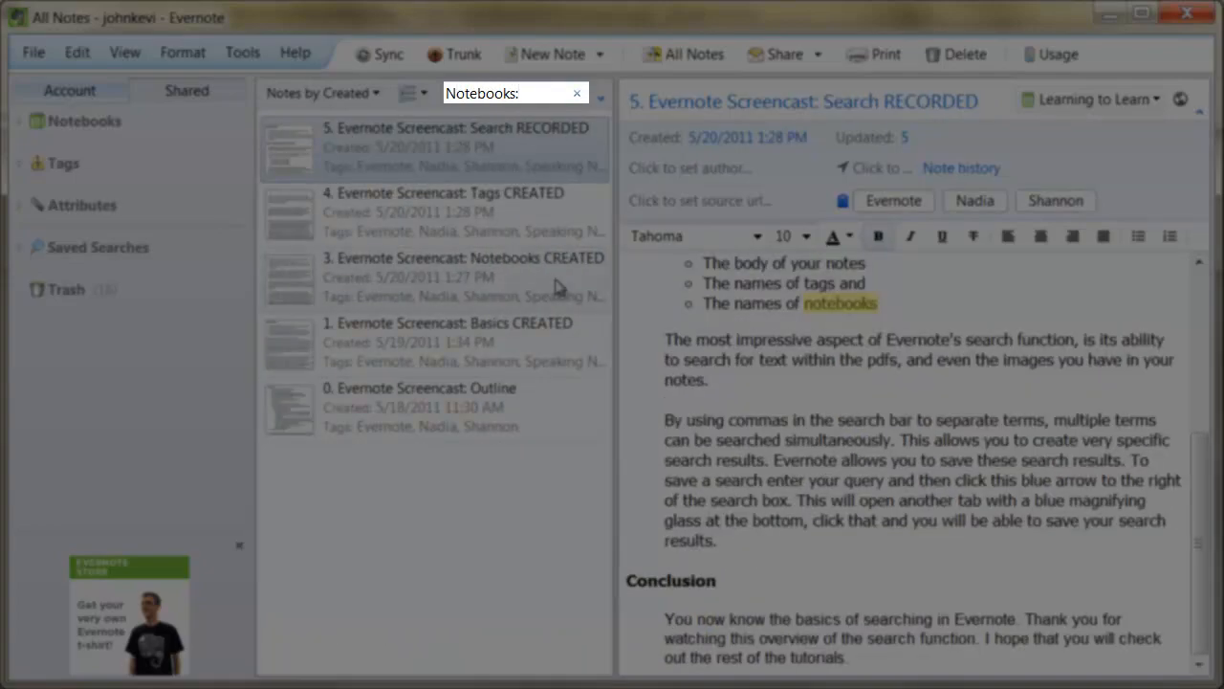
{"action": "left_click", "coordinate": [576, 92]}
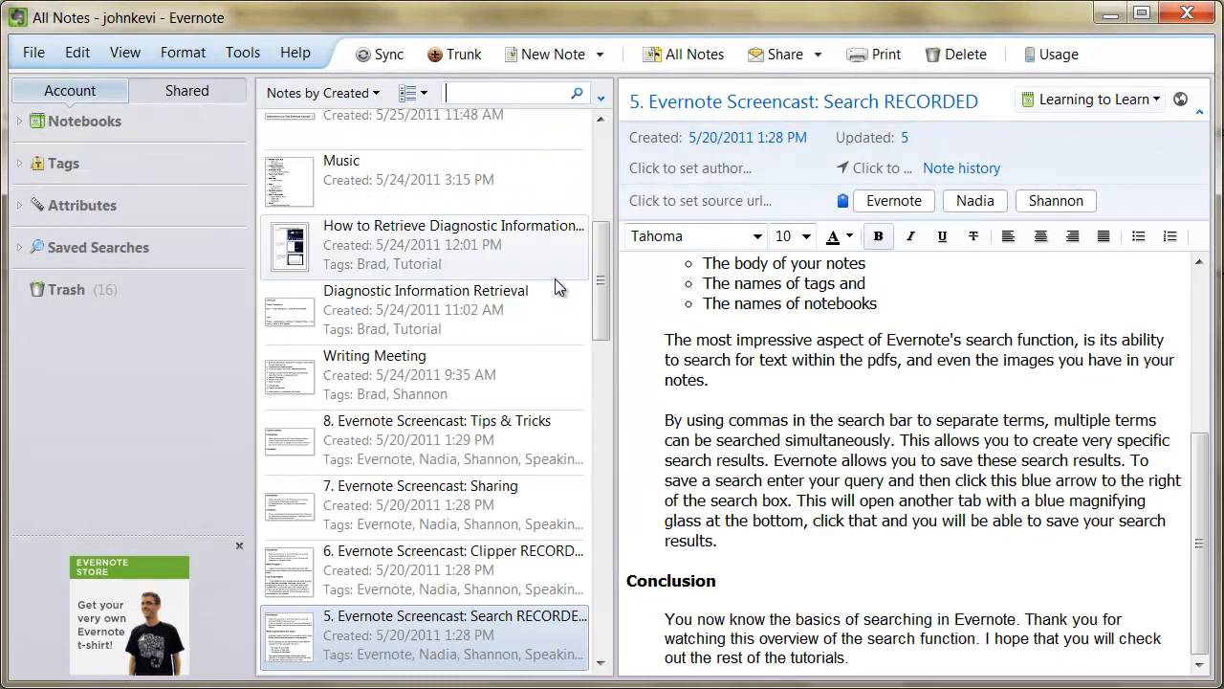
{"action": "scroll", "scroll_direction": "up", "scroll_amount": 3}
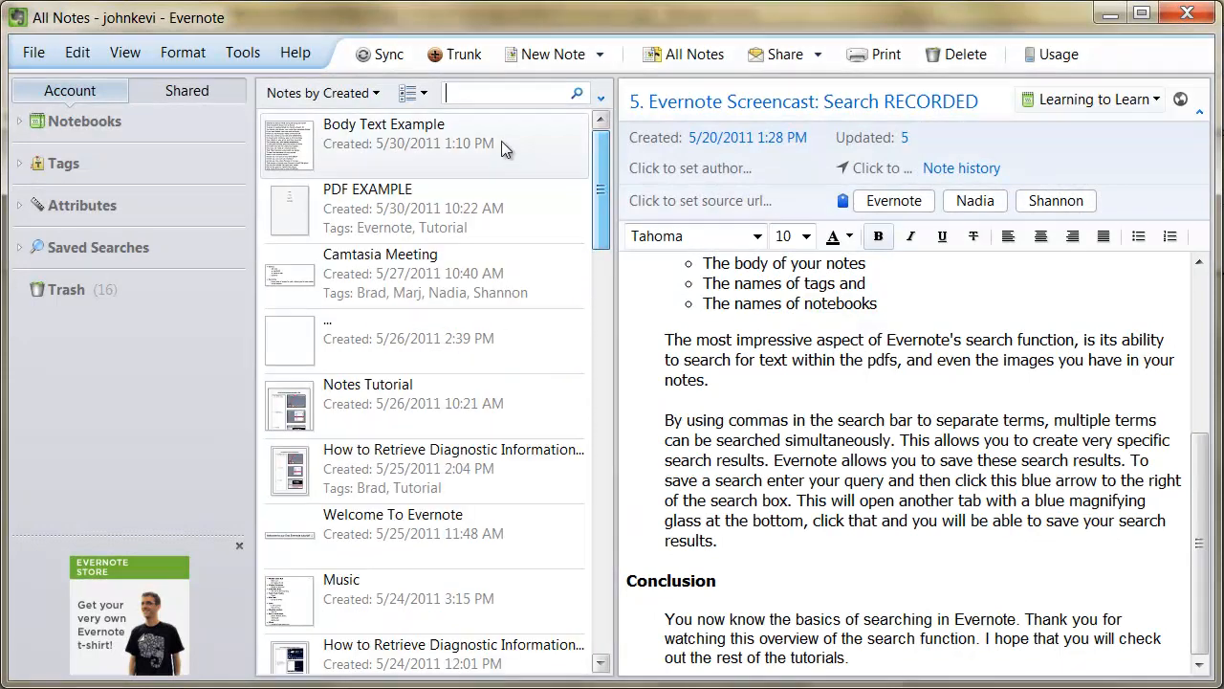
- Find the PDF note with 'text search', then replace the query with a word from the image to surface Image Example
{"action": "left_click", "coordinate": [421, 135]}
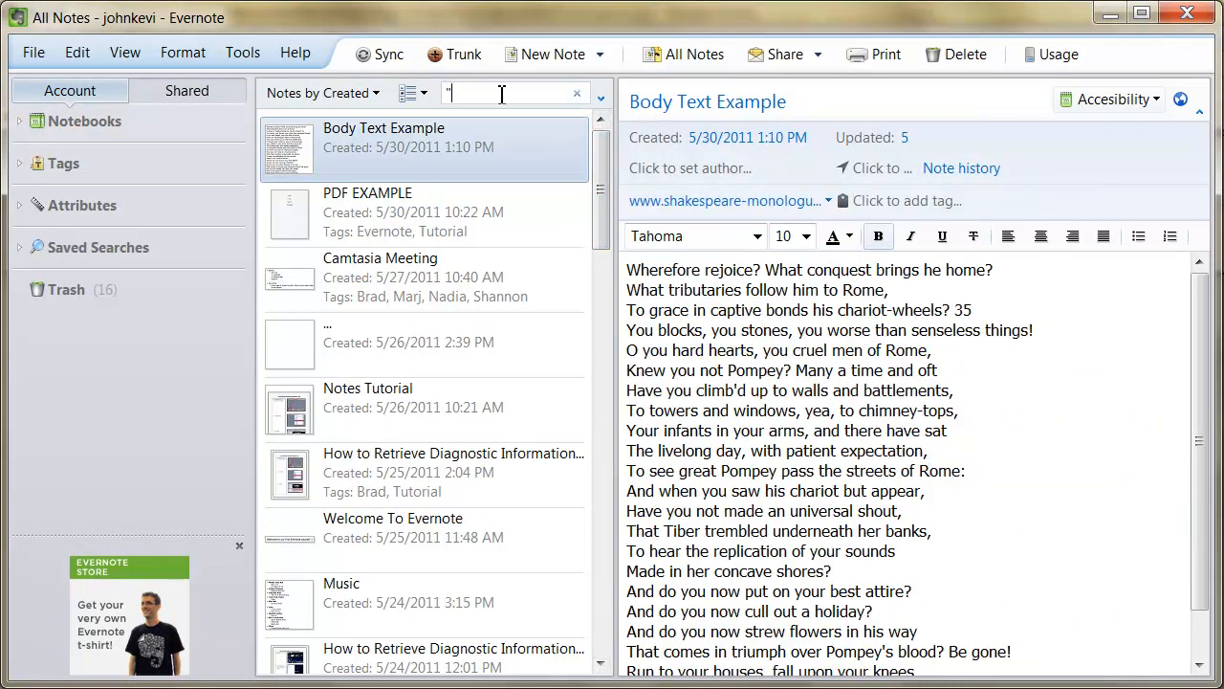
{"action": "type", "text": "text search"}
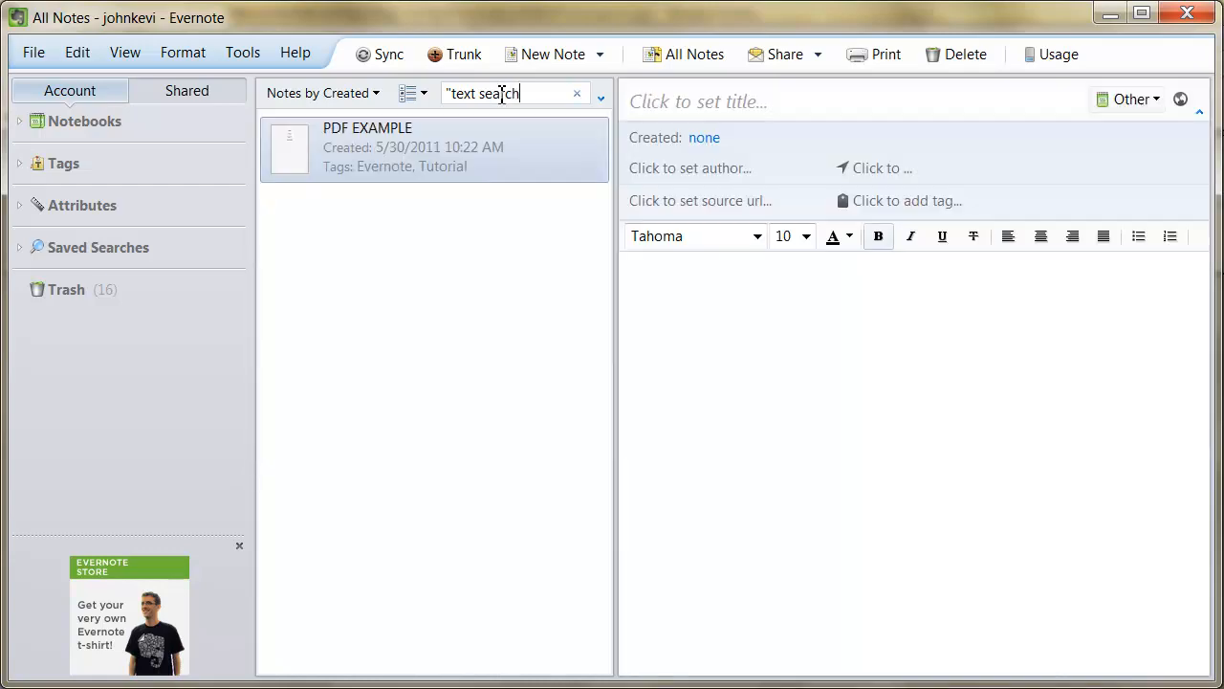
{"action": "left_click", "coordinate": [434, 147]}
{"action": "type", "text": "summer"}
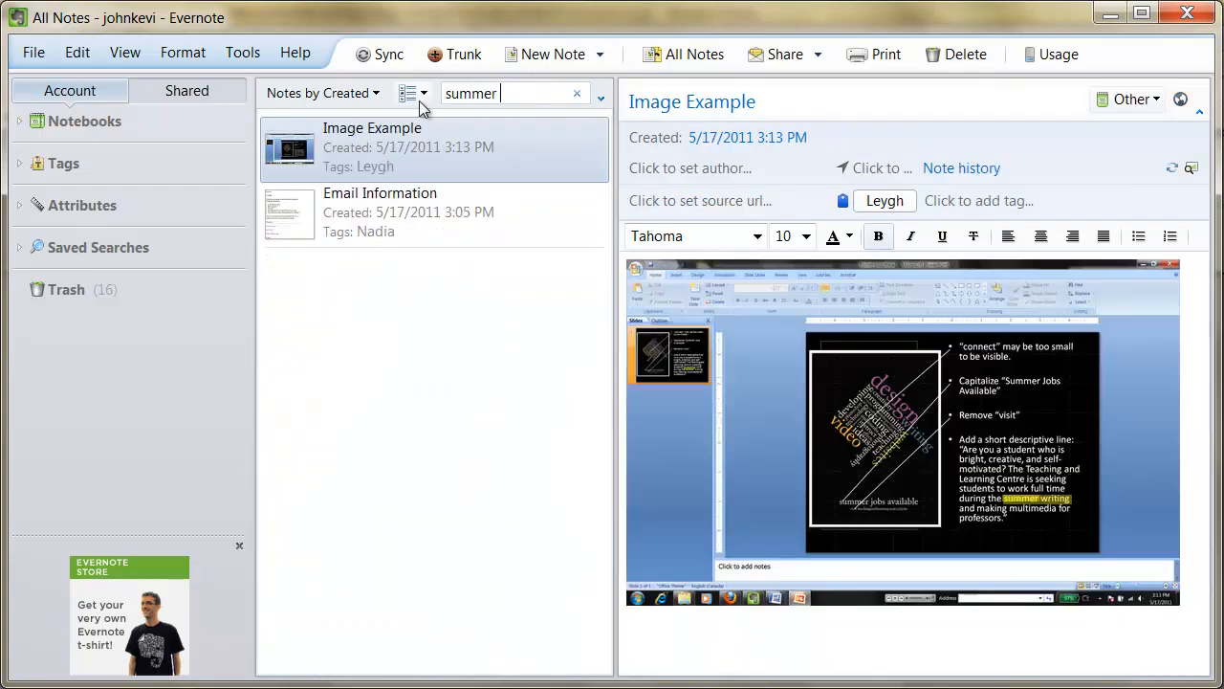
{"action": "type", "text": "jobs"}
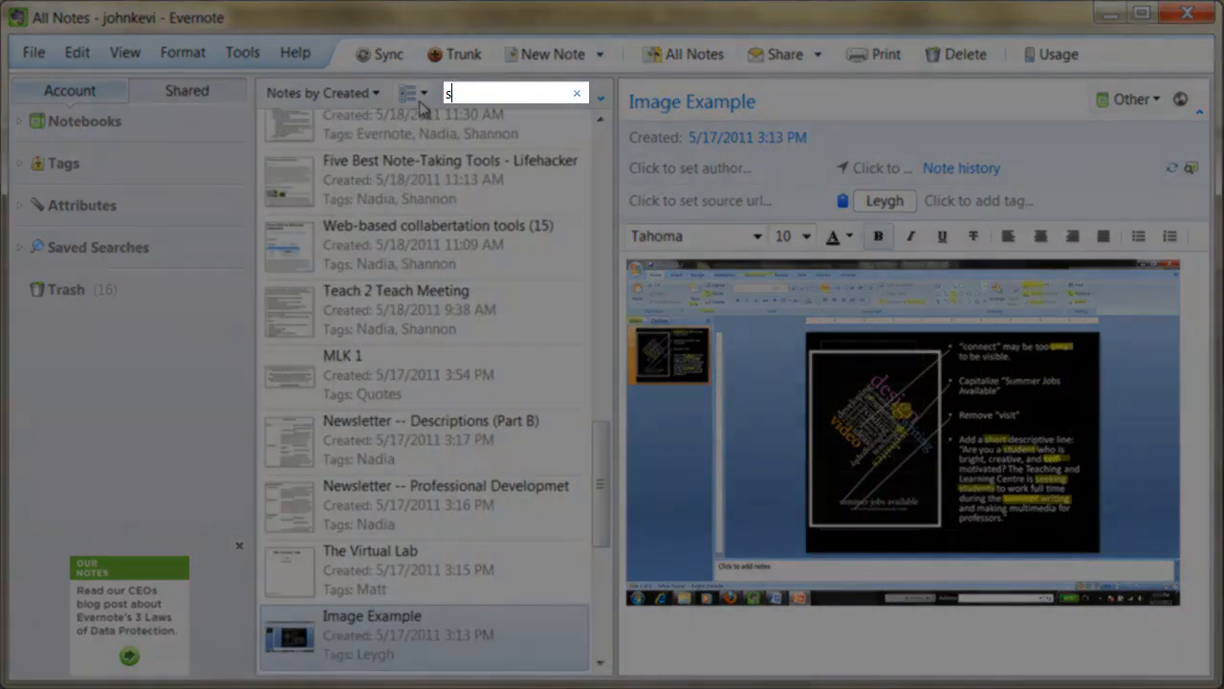
- Filter the list to notes matching evernote, tutorial and shannon and review the ten results
{"action": "type", "text": "evernote, tu"}
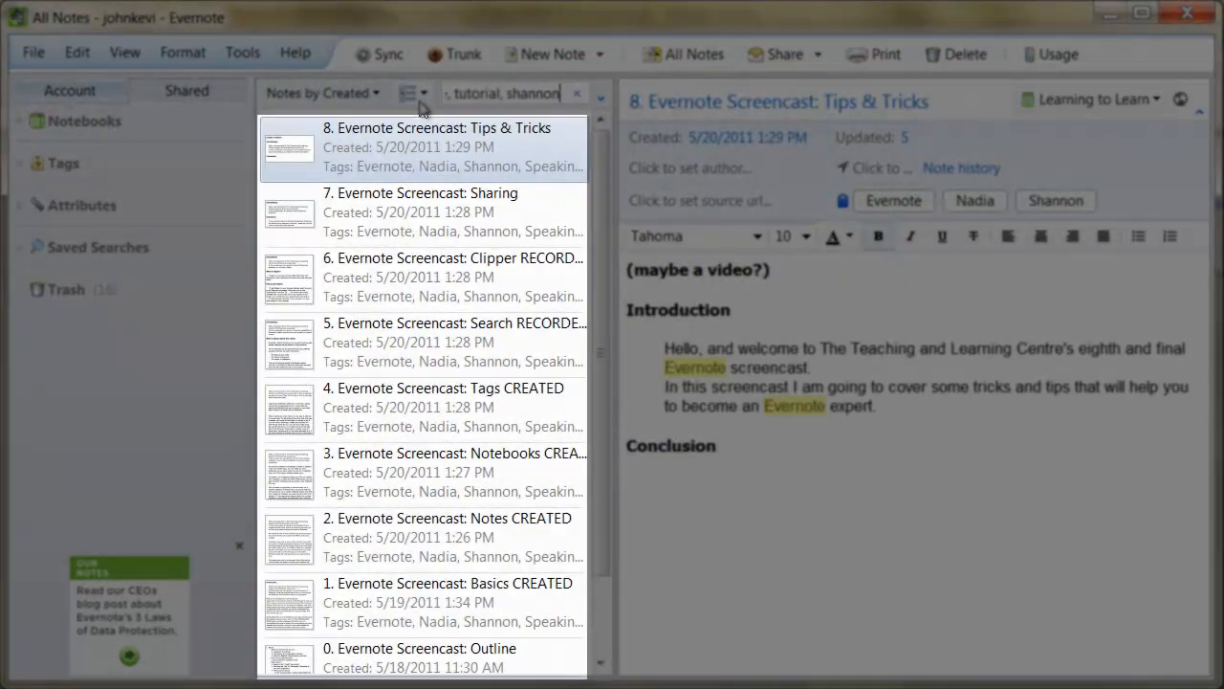
{"action": "scroll", "scroll_direction": "down", "scroll_amount": 3}
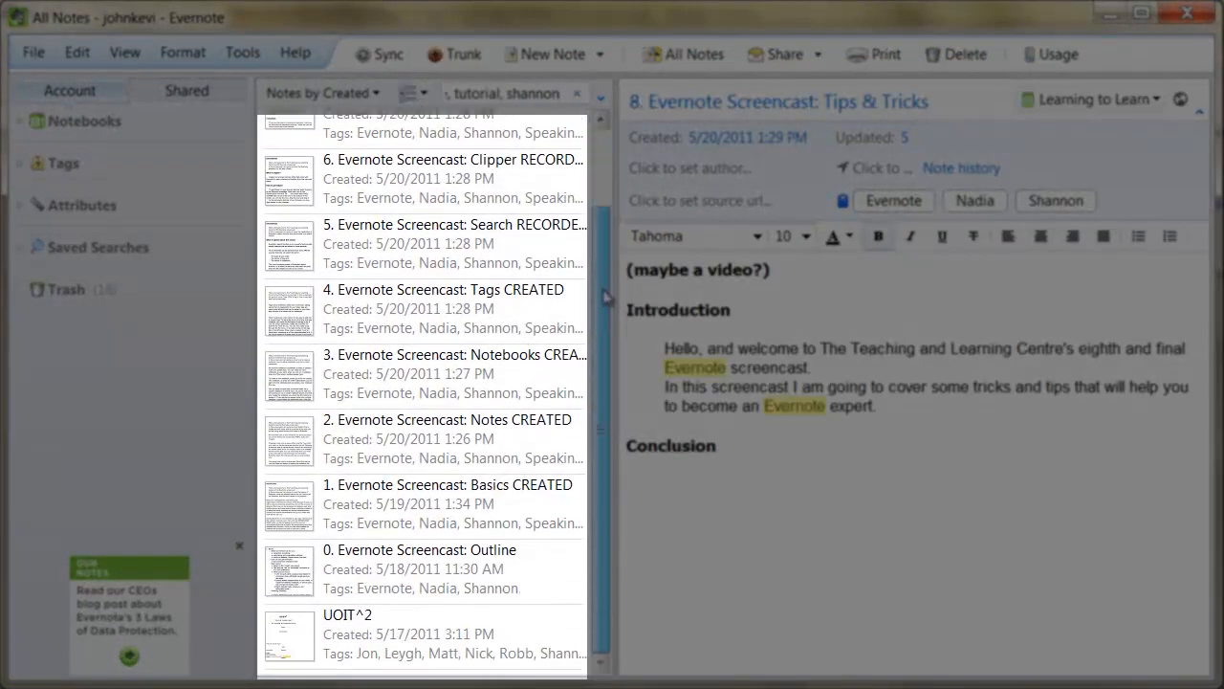
{"action": "scroll", "scroll_direction": "up", "scroll_amount": 3}
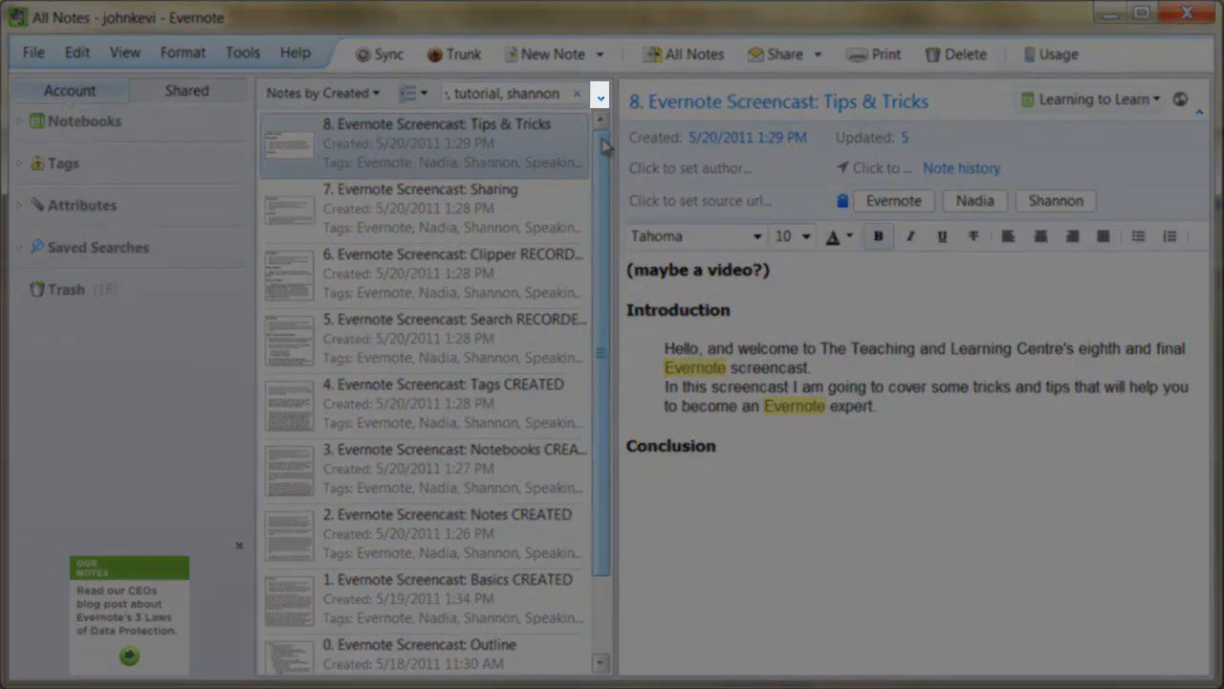
{"action": "left_click", "coordinate": [601, 100]}
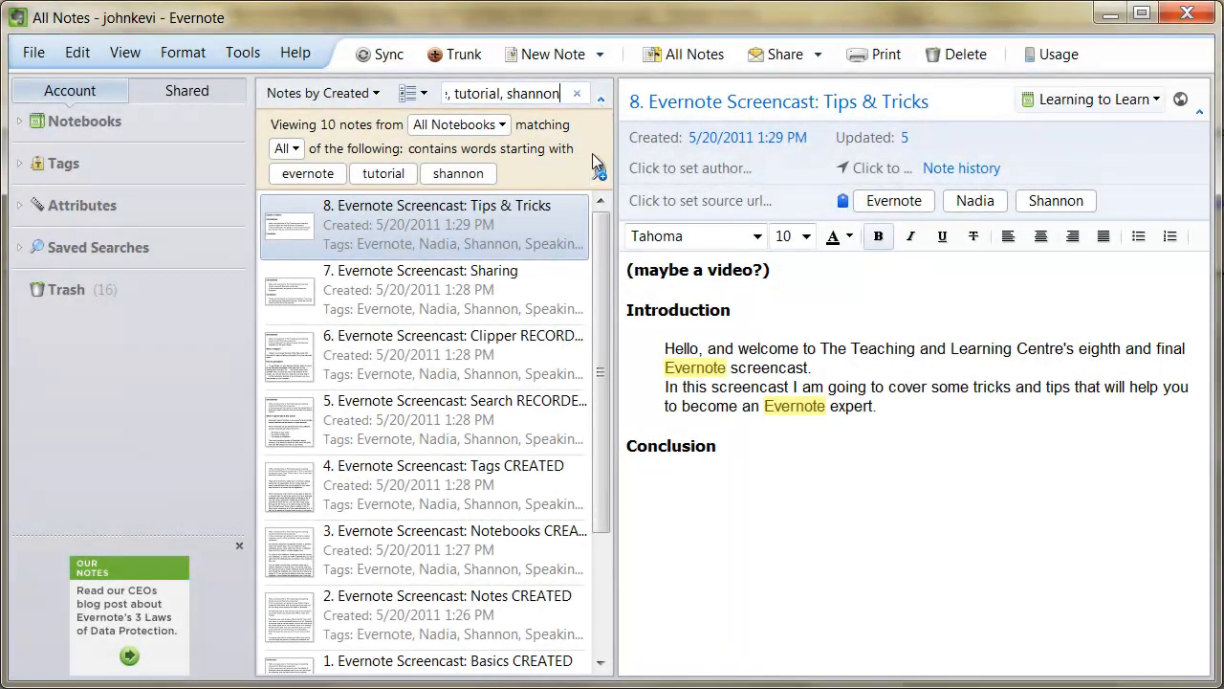
- Begin saving the evernote tutorial shannon query via Create Saved Search
{"action": "left_click", "coordinate": [600, 172]}
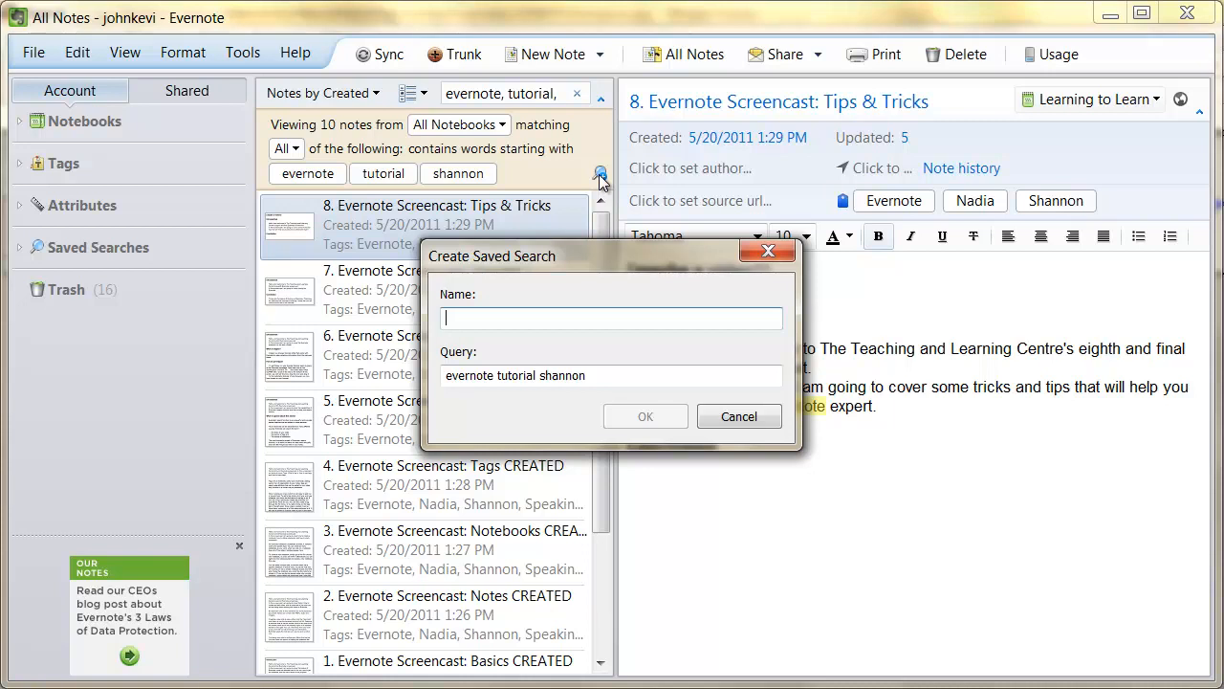